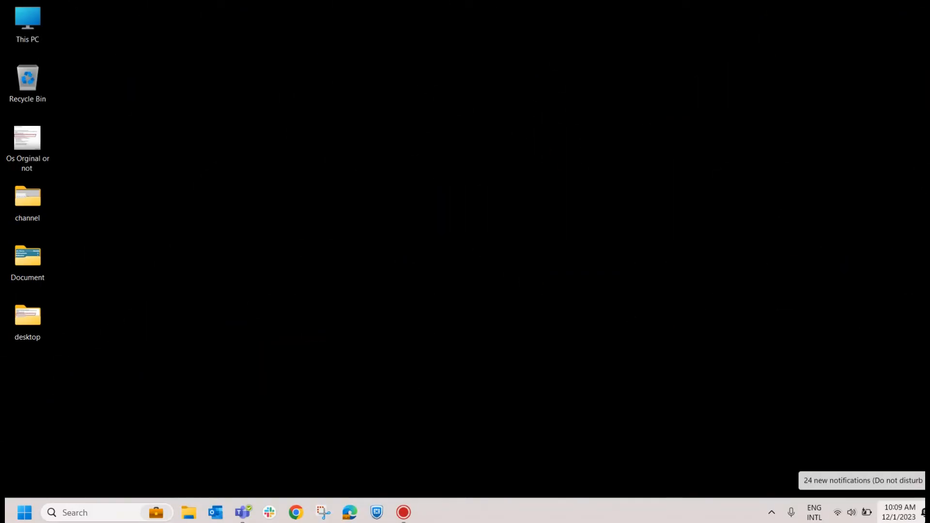
Launch Windows Settings from the Start menu's pinned apps.
left_click(23, 513)
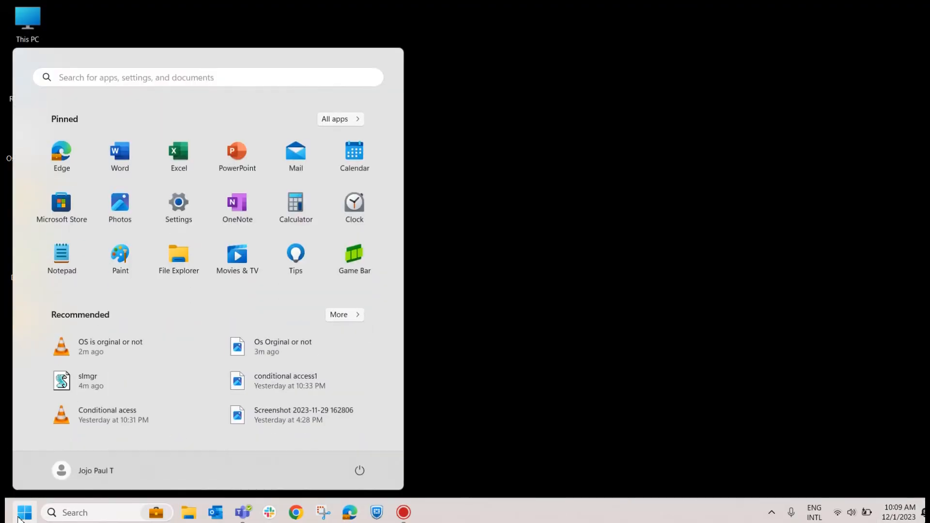
left_click(178, 202)
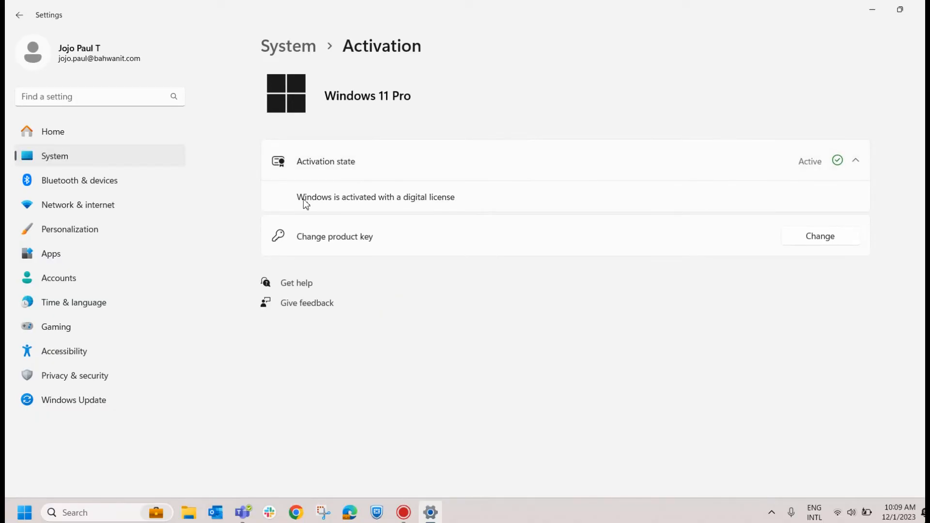
mouse_move(304, 209)
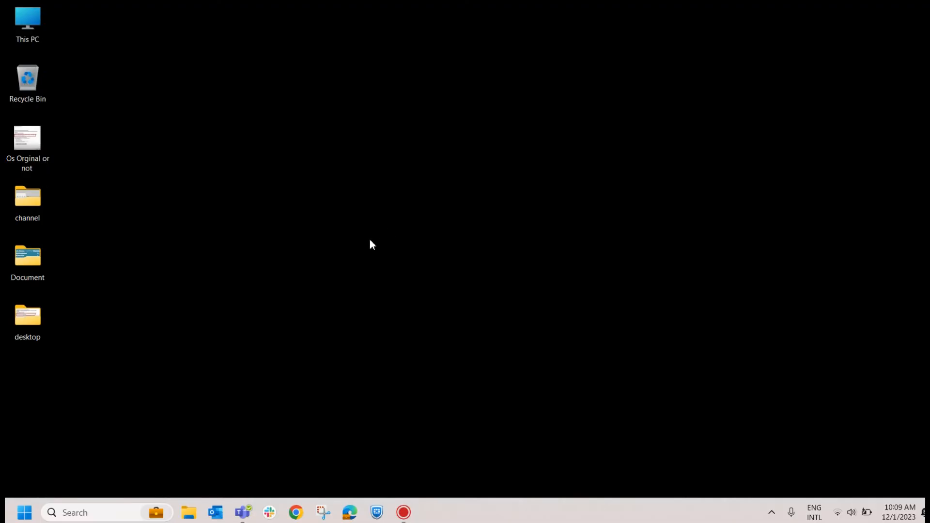
Bring up the Run dialog via Win+R after searching 'run'.
key("Win+r")
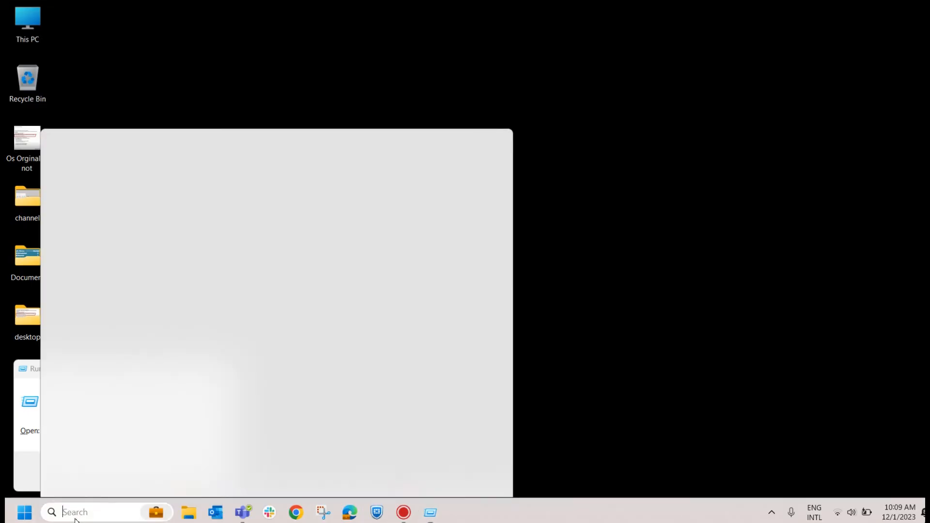
type("run")
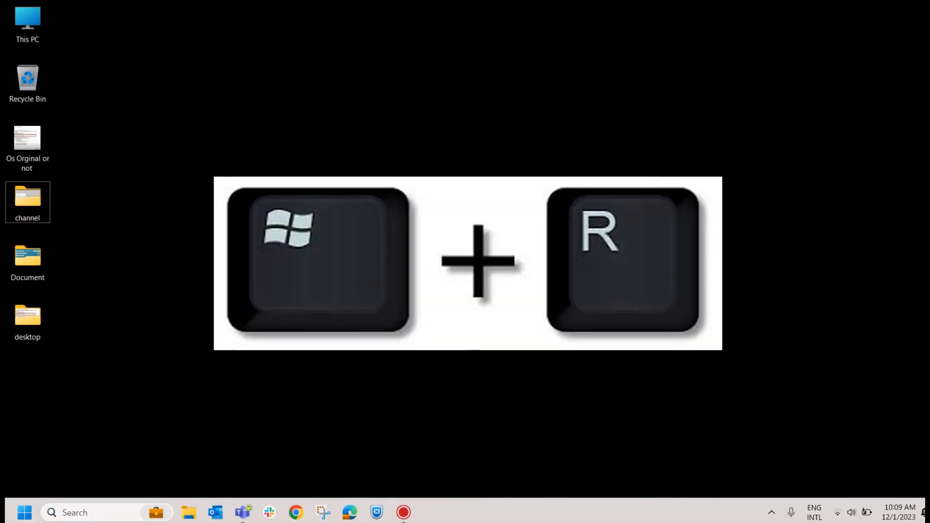
key("win+r")
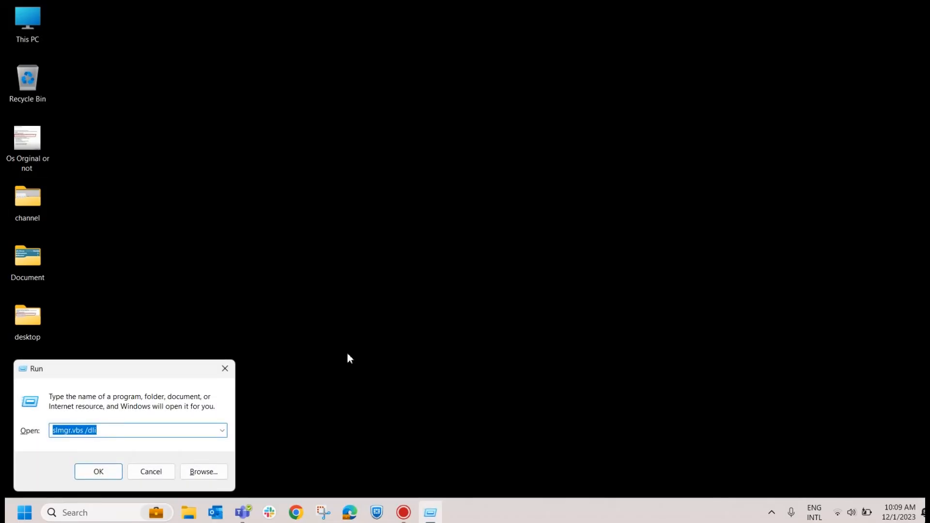
Enter the slmgr.vbs /dli command to show the Windows license report.
type("slmgr.")
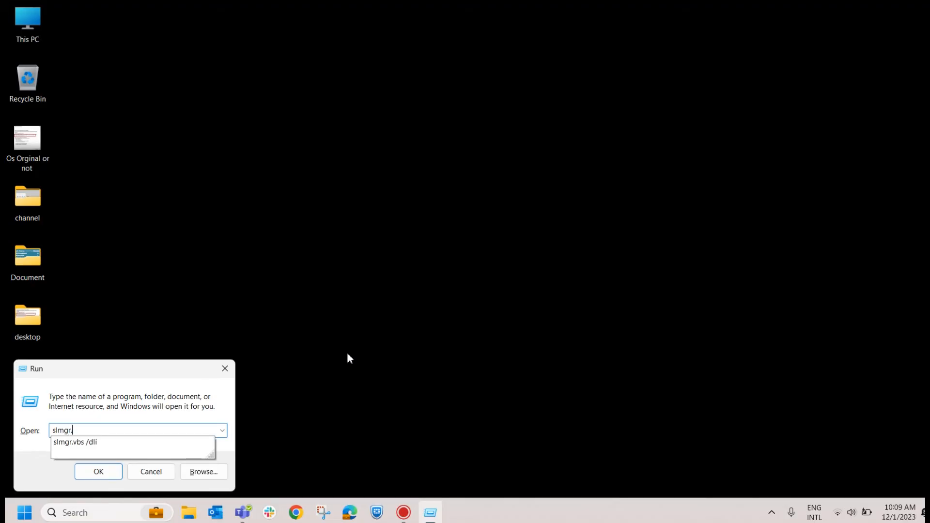
type("vbs")
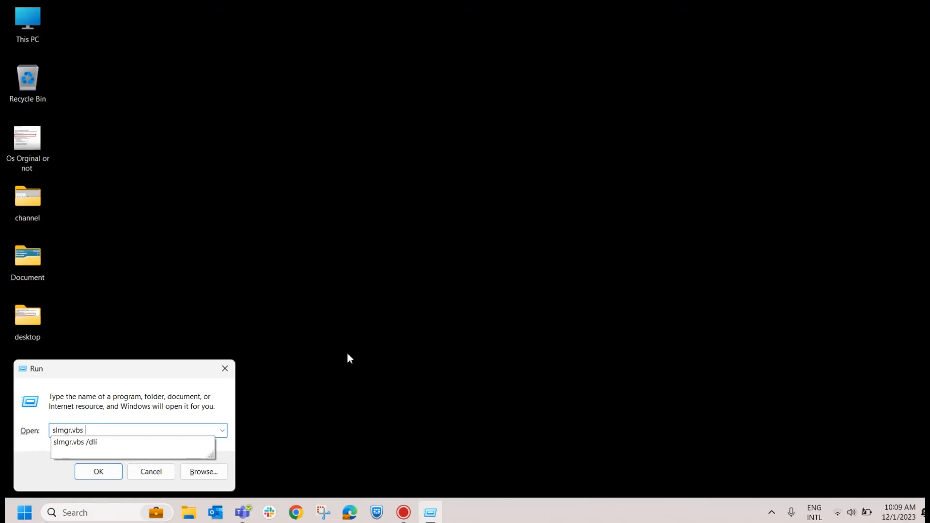
type("/d")
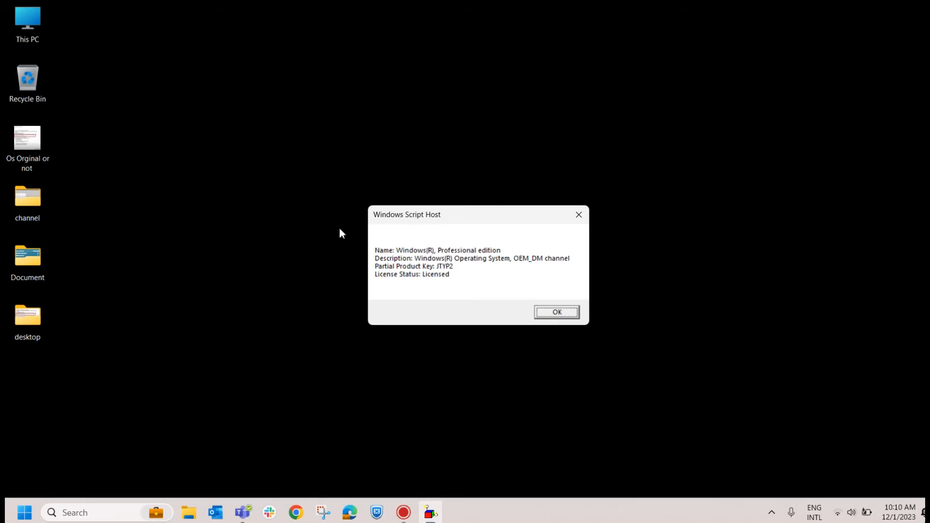
mouse_move(414, 296)
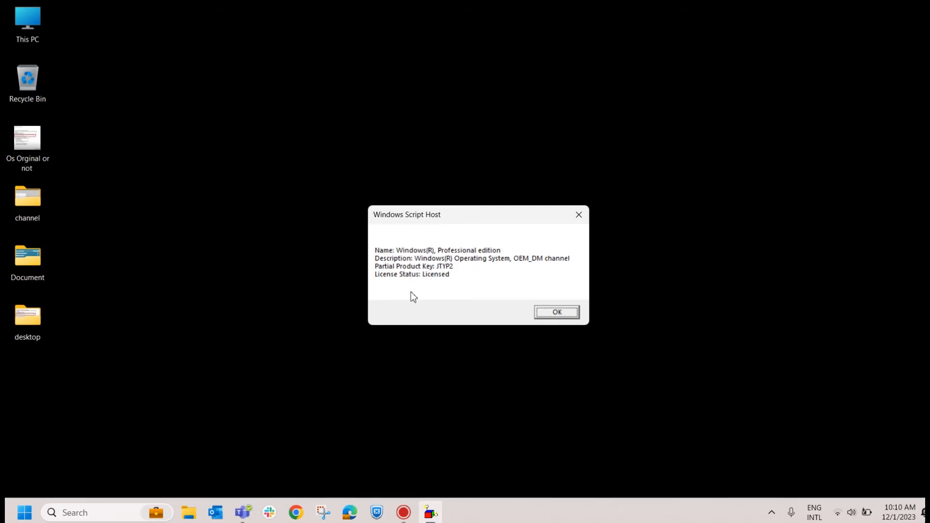
mouse_move(383, 223)
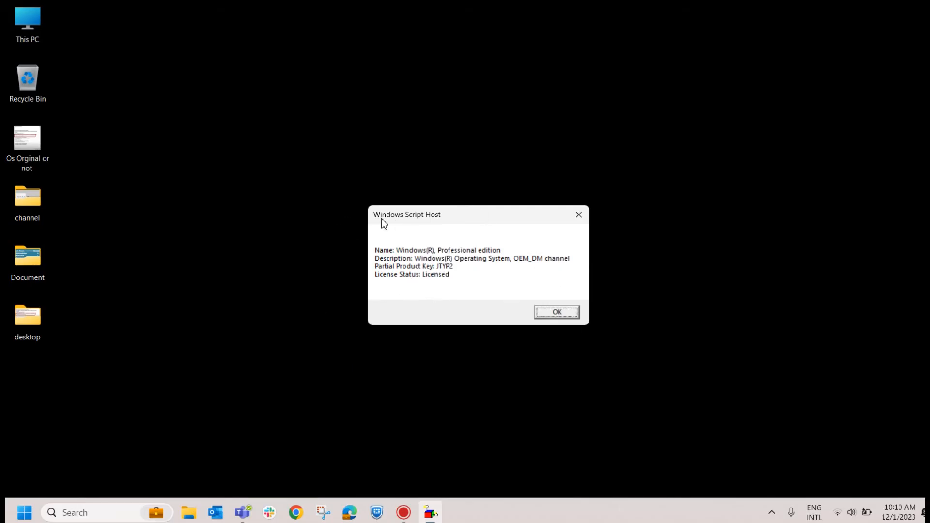
mouse_move(426, 188)
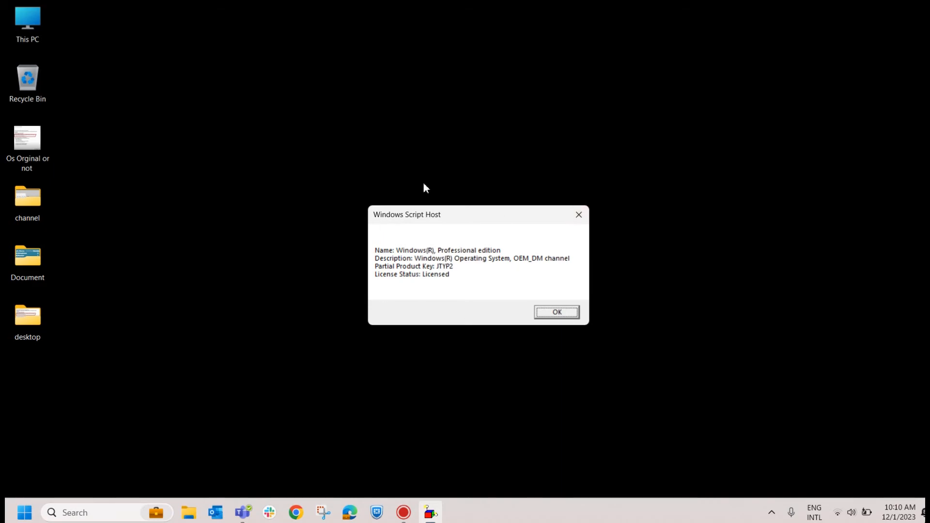
mouse_move(104, 129)
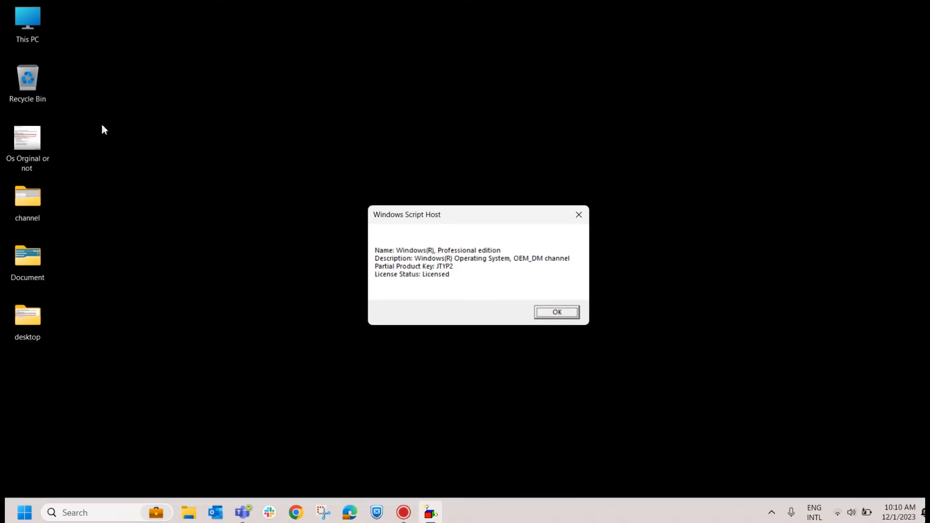
View 'Os Orginal or not.png' showing VOLUME_KMSCLIENT channel with 107-day expiration.
double_click(27, 139)
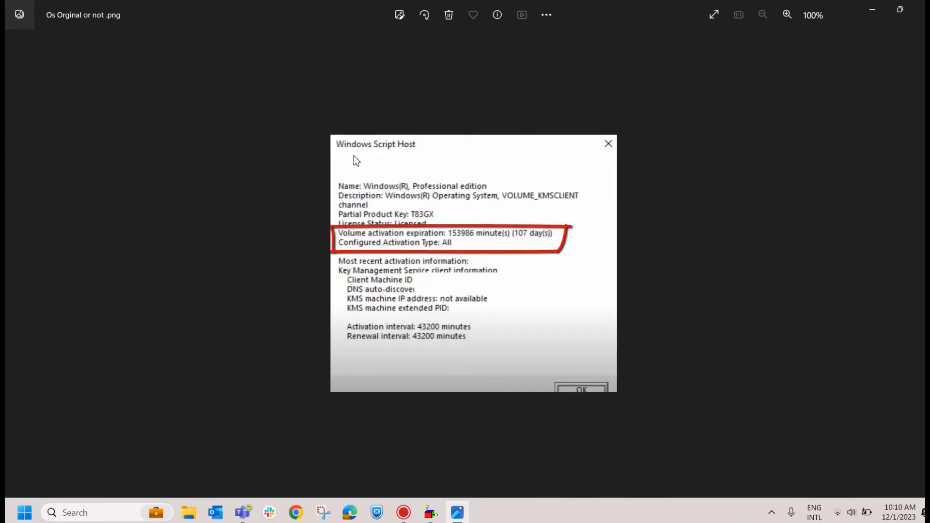
mouse_move(467, 257)
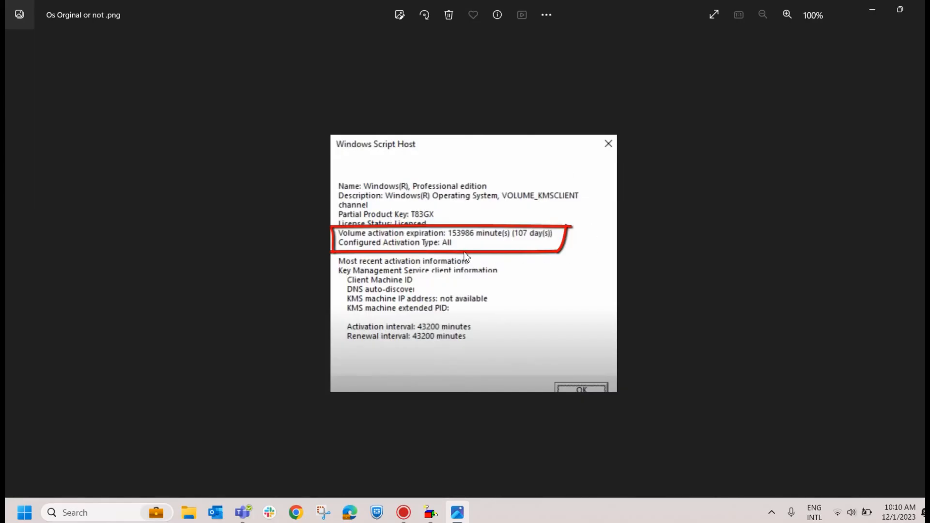
mouse_move(465, 245)
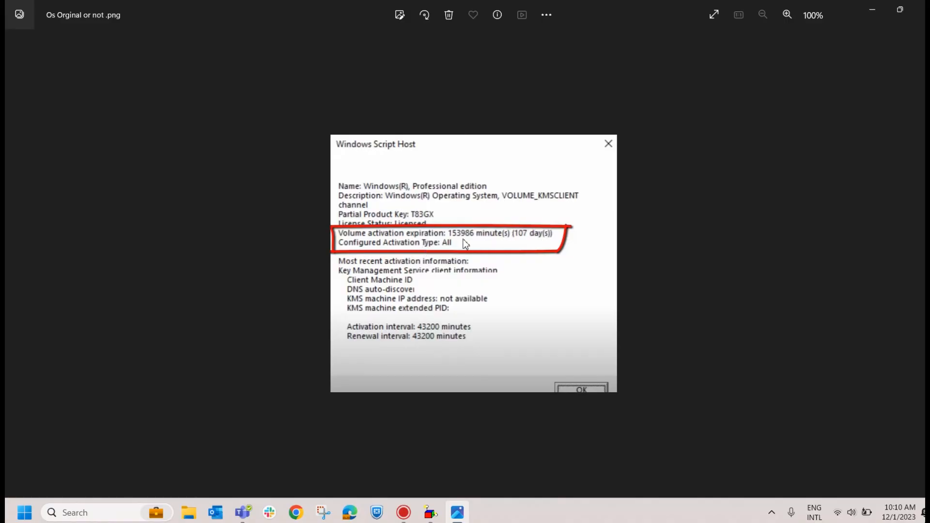
mouse_move(433, 255)
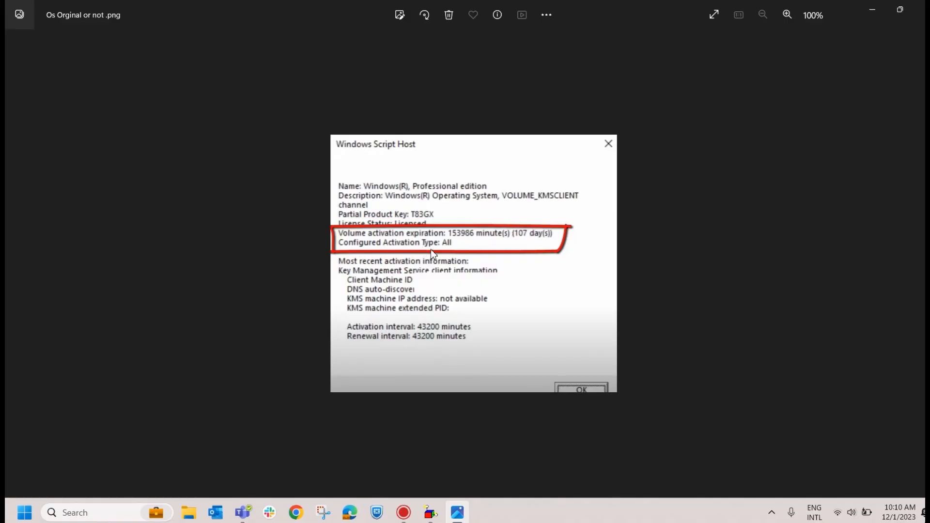
mouse_move(411, 244)
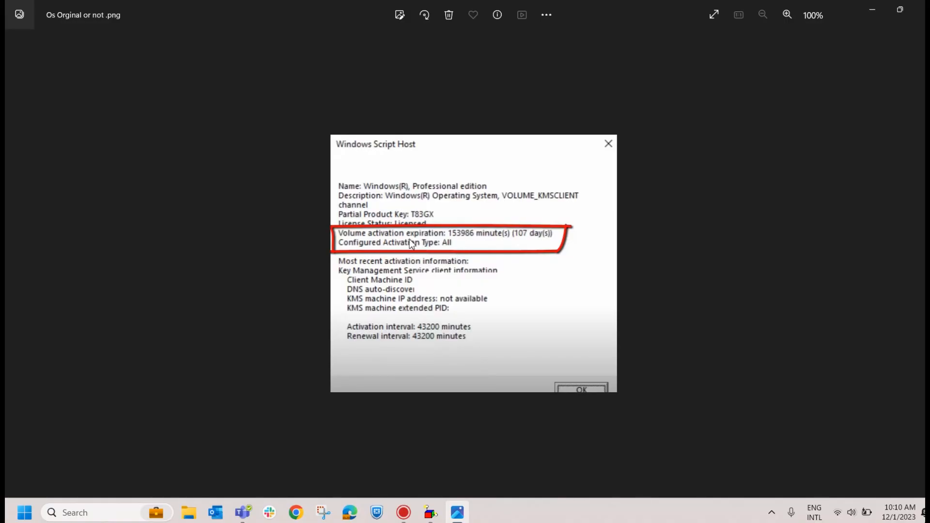
mouse_move(545, 247)
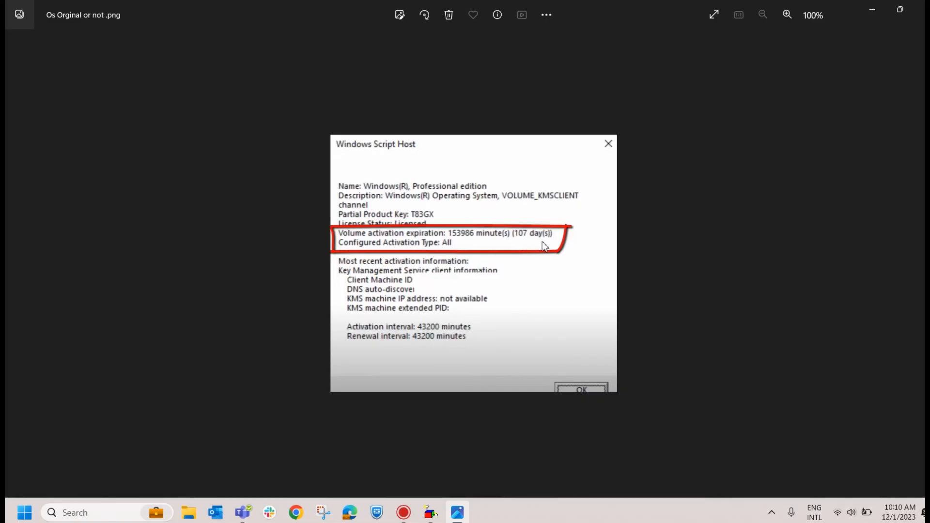
mouse_move(395, 238)
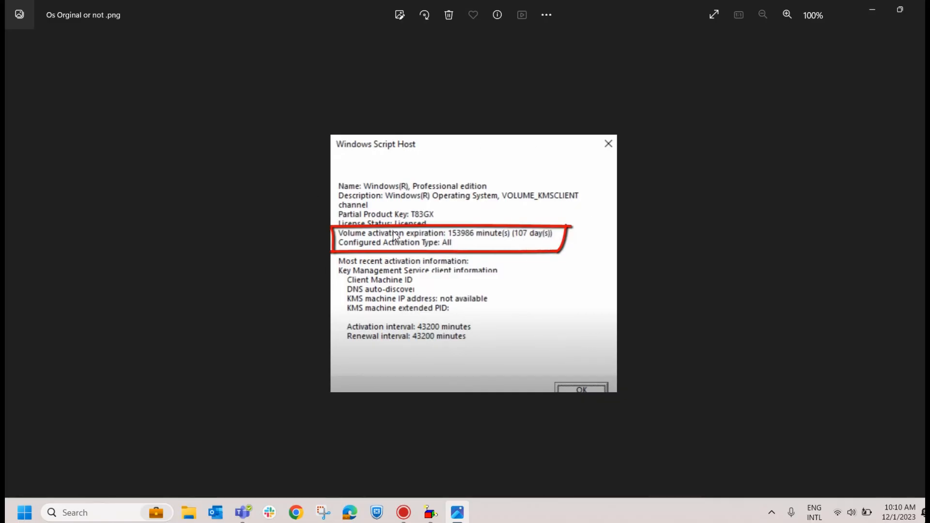